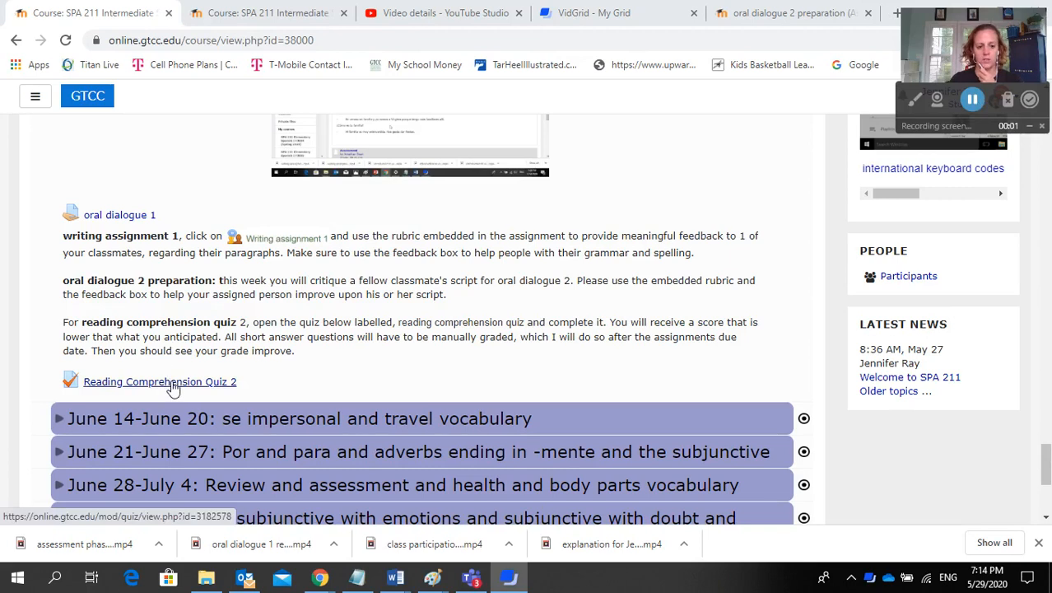
Open Reading Comprehension Quiz 2 and start a timed attempt.
left_click(160, 381)
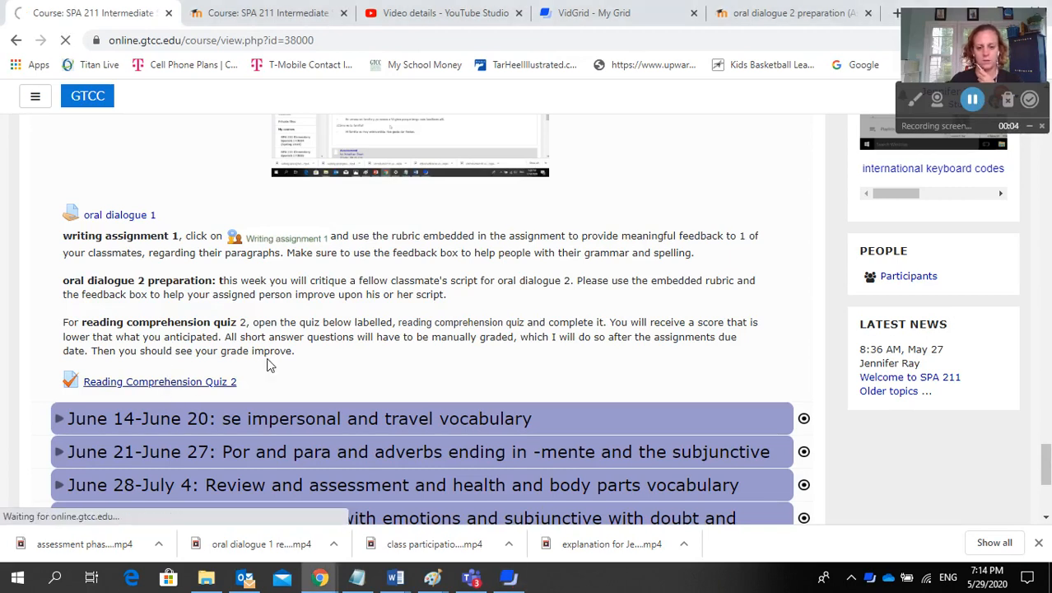
left_click(159, 381)
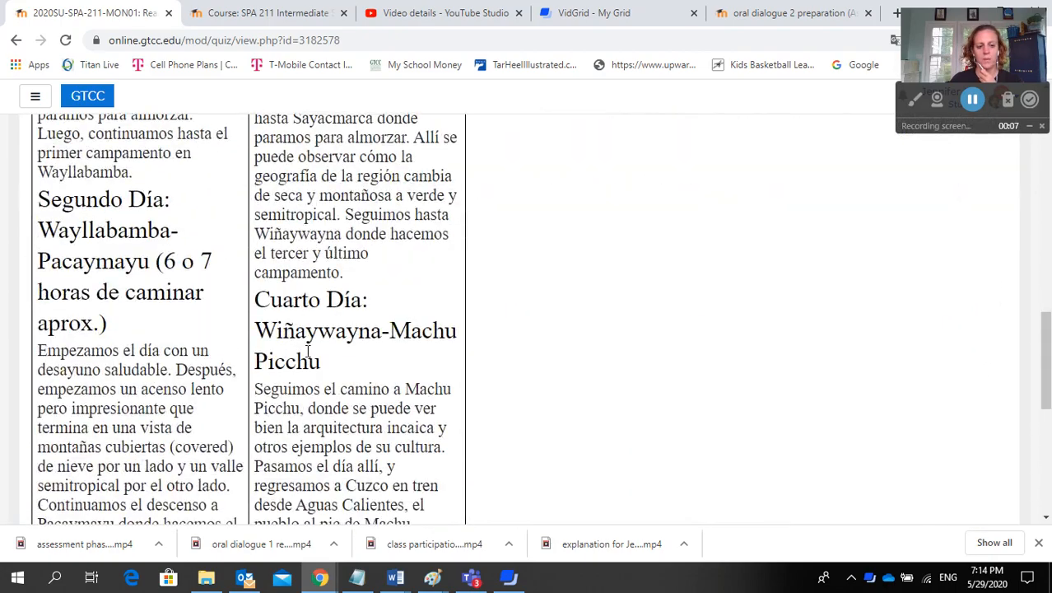
scroll("down", 3)
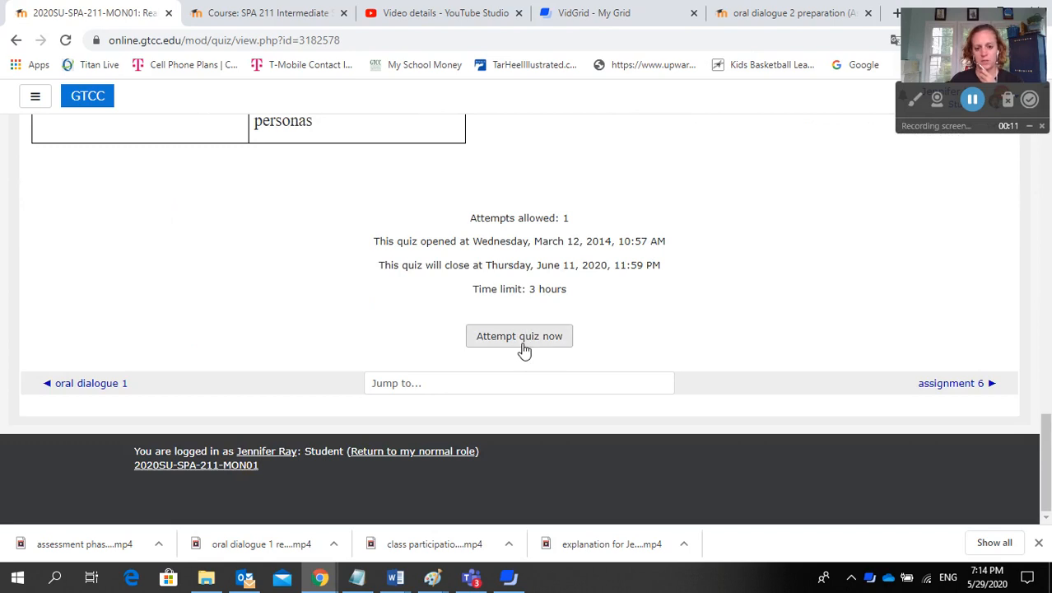
left_click(520, 336)
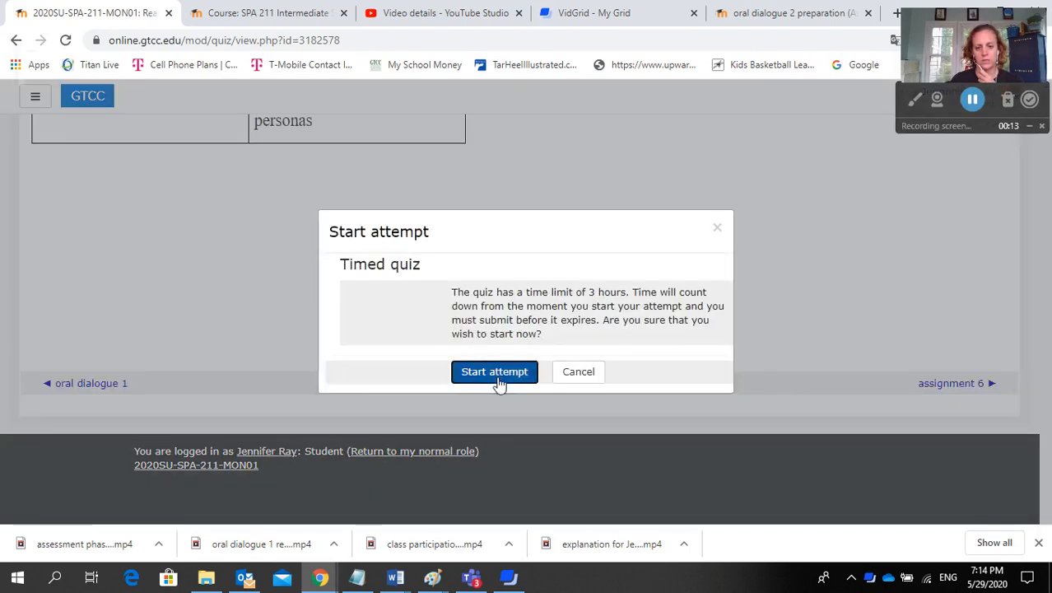
left_click(494, 372)
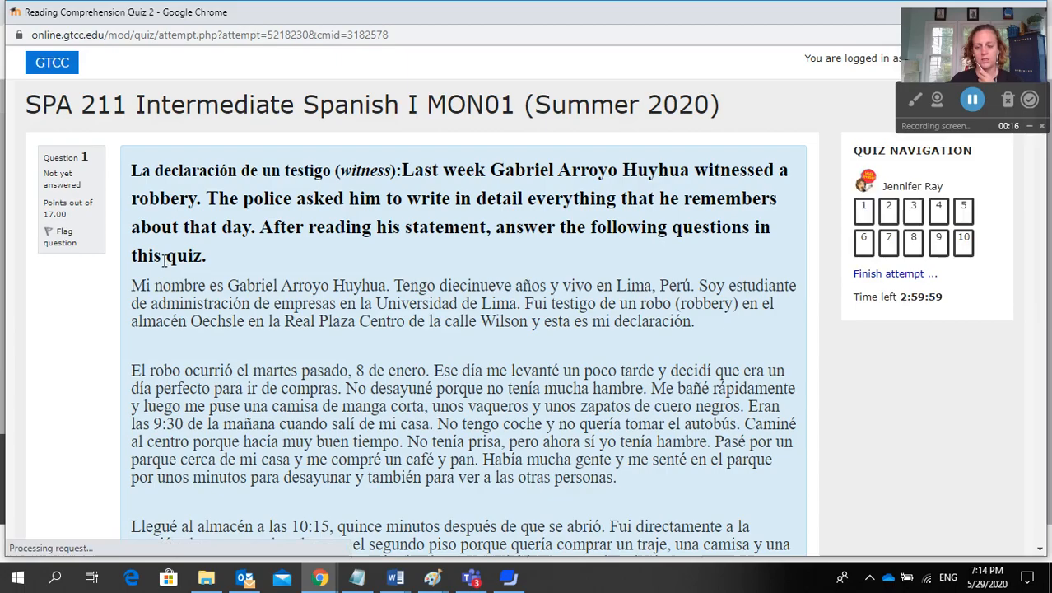
Scroll past the witness statement and Inca Trail passages to the first short-answer questions.
scroll("down", 3)
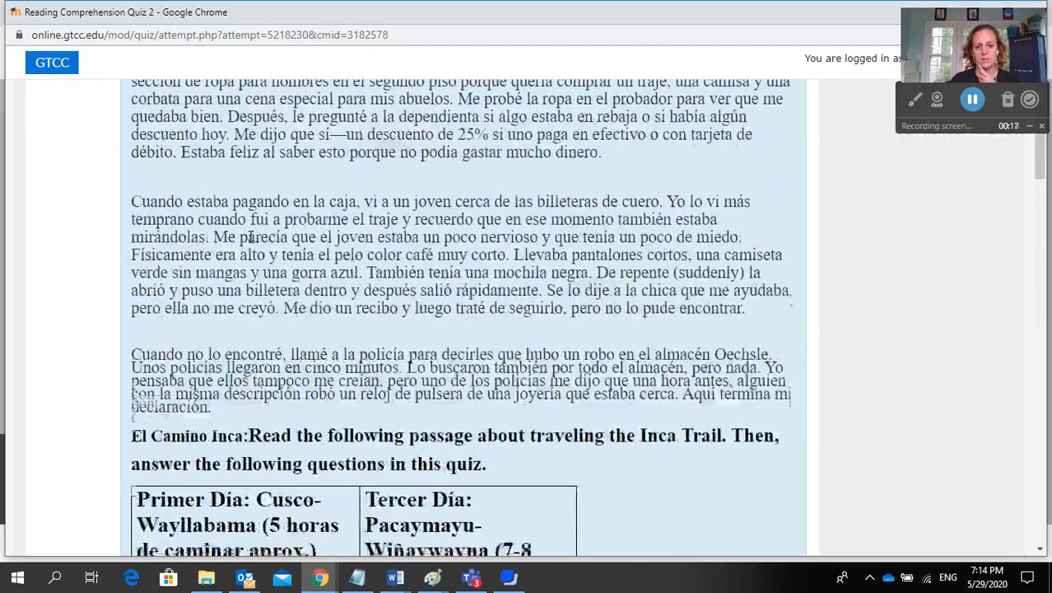
scroll("down", 3)
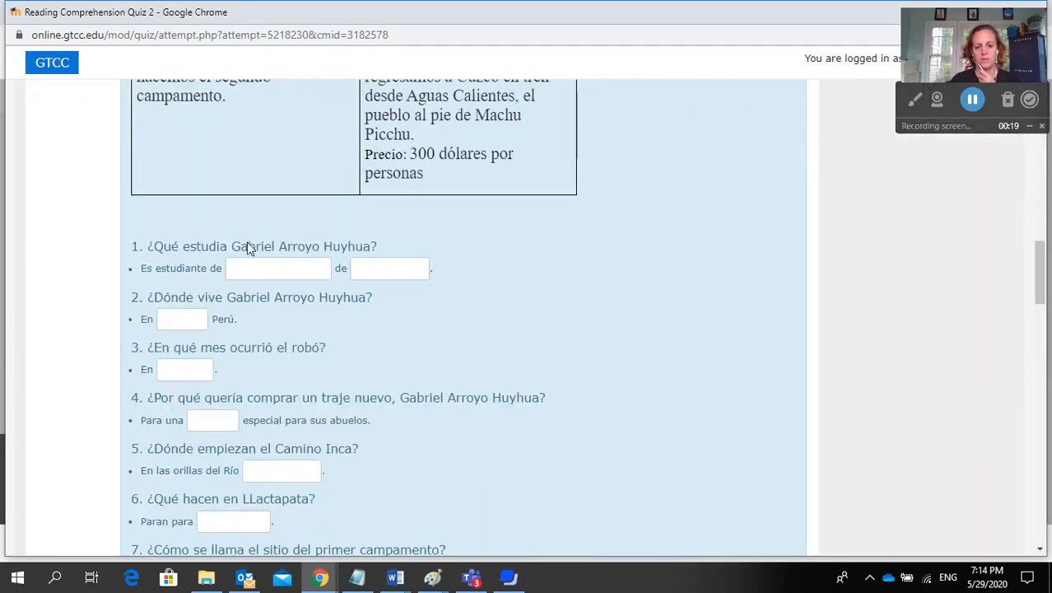
scroll("down", 3)
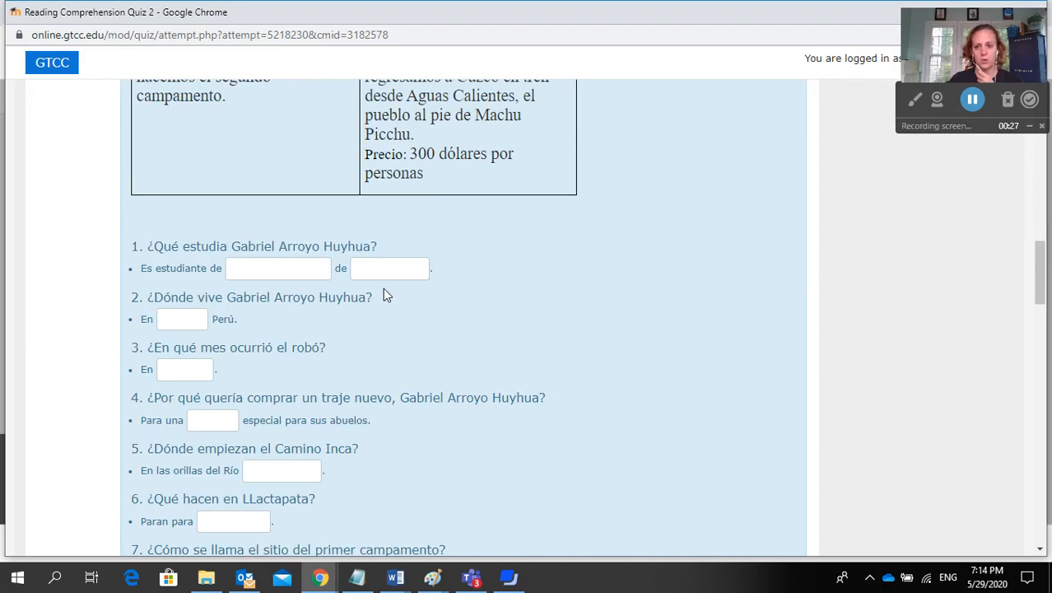
Browse questions 7–13 and the true/false questions, then return to the witness statement.
scroll("down", 3)
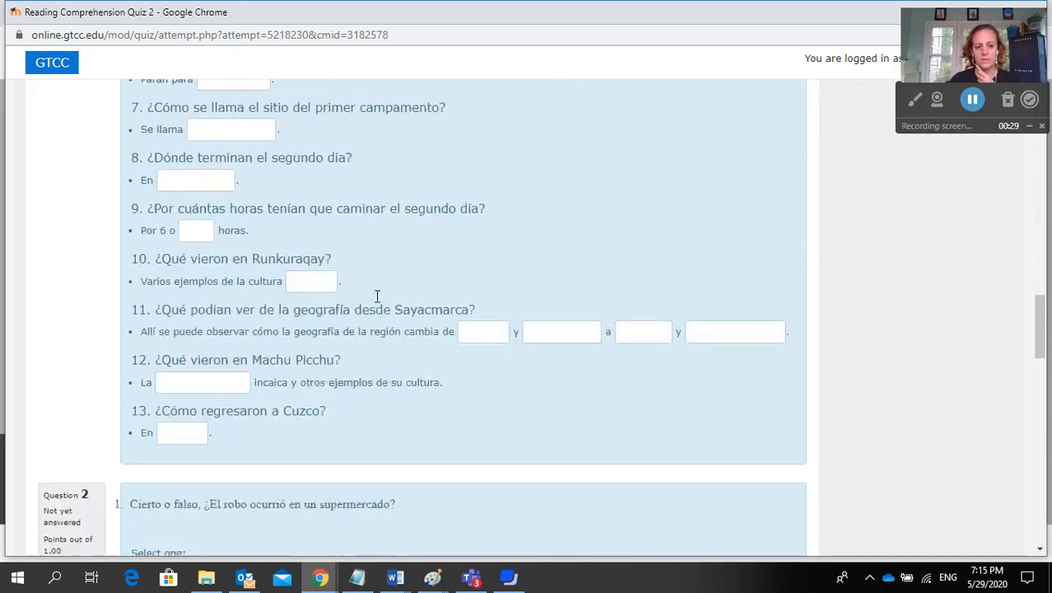
scroll("down", 3)
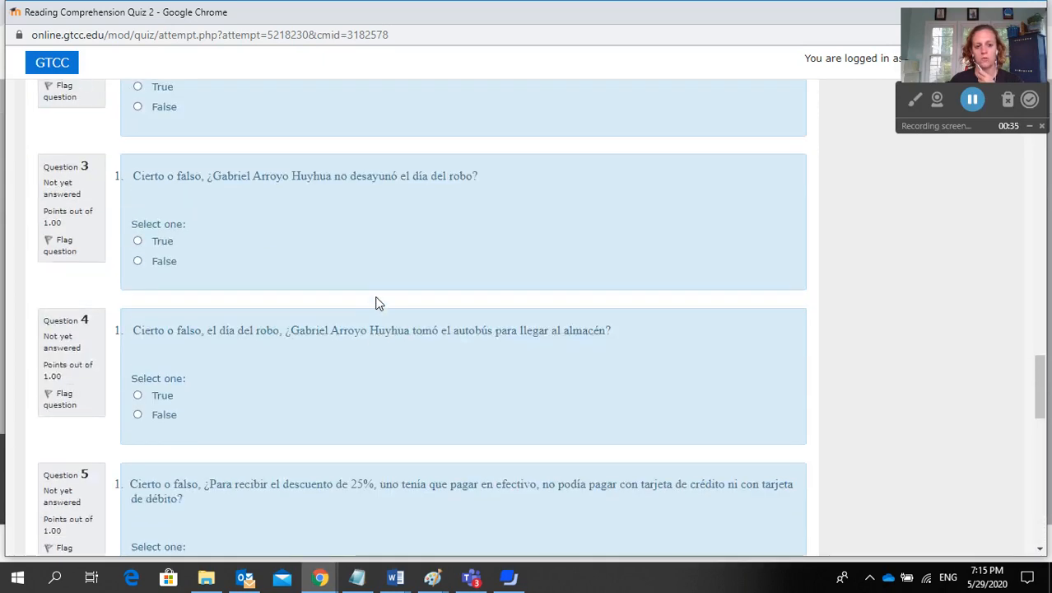
scroll("down", 3)
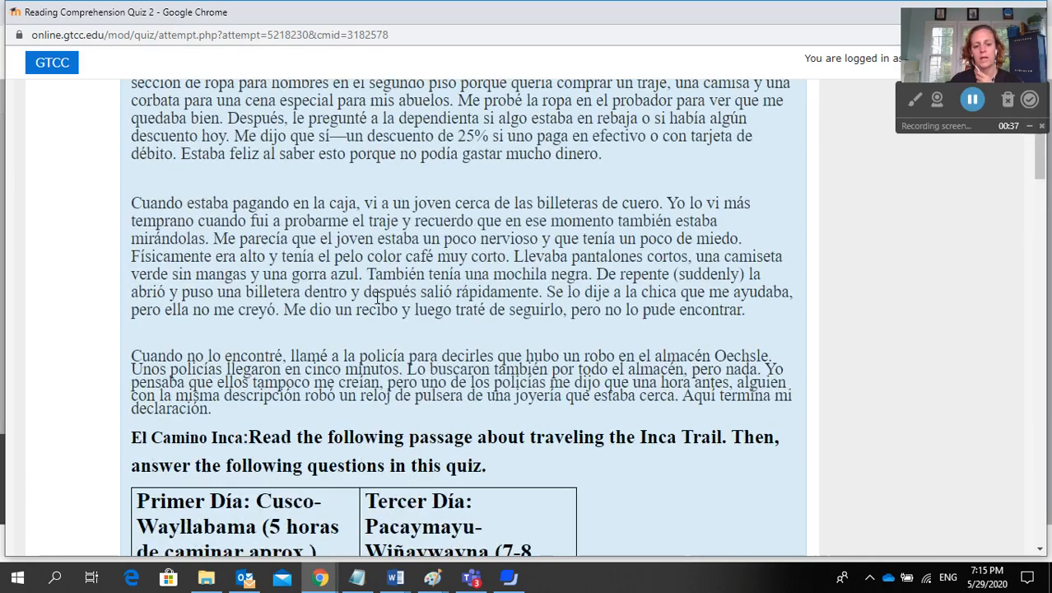